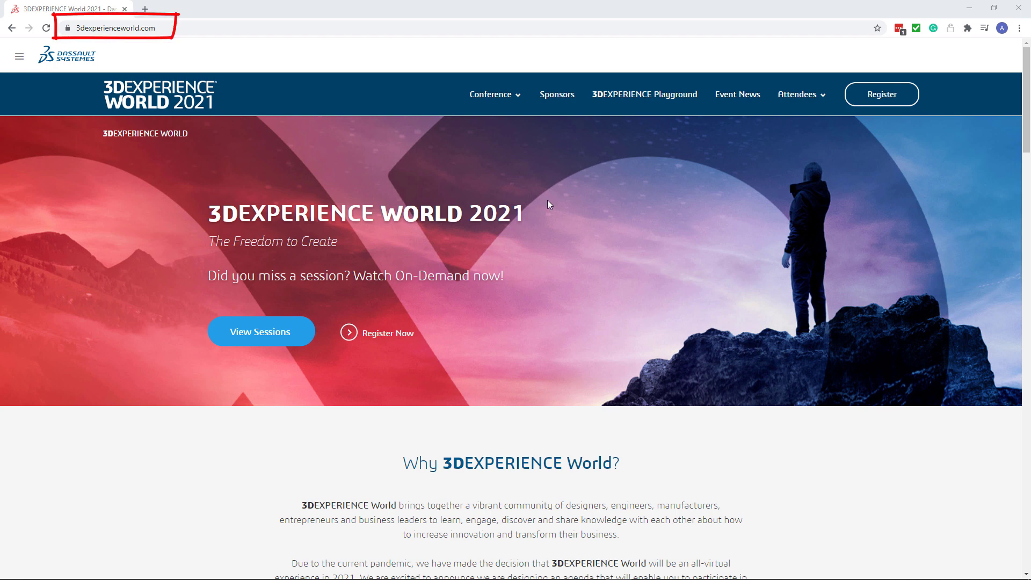
Reach the Session Catalog from the Conference menu on the home page
{"action": "left_click", "coordinate": [491, 94]}
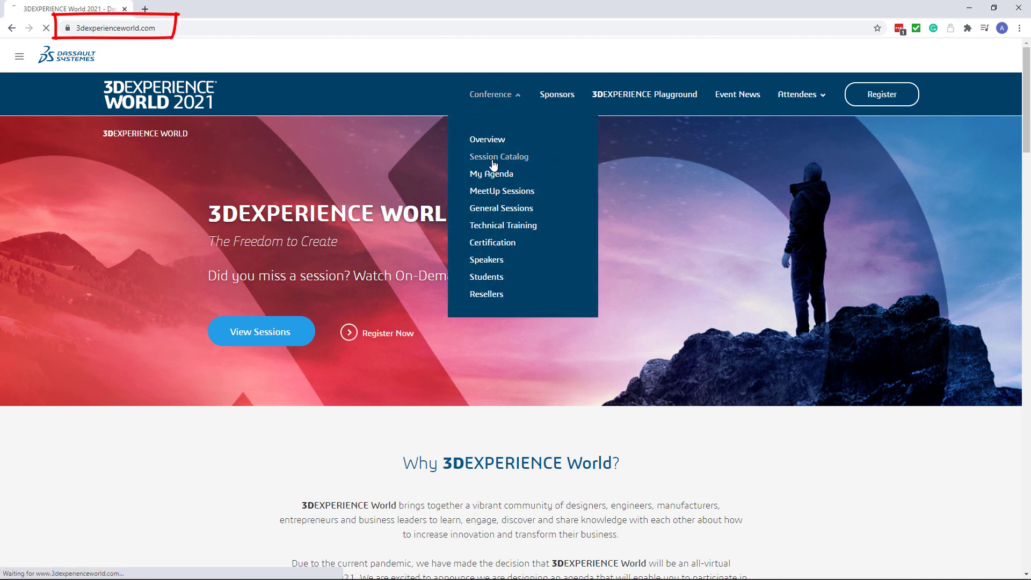
{"action": "left_click", "coordinate": [499, 157]}
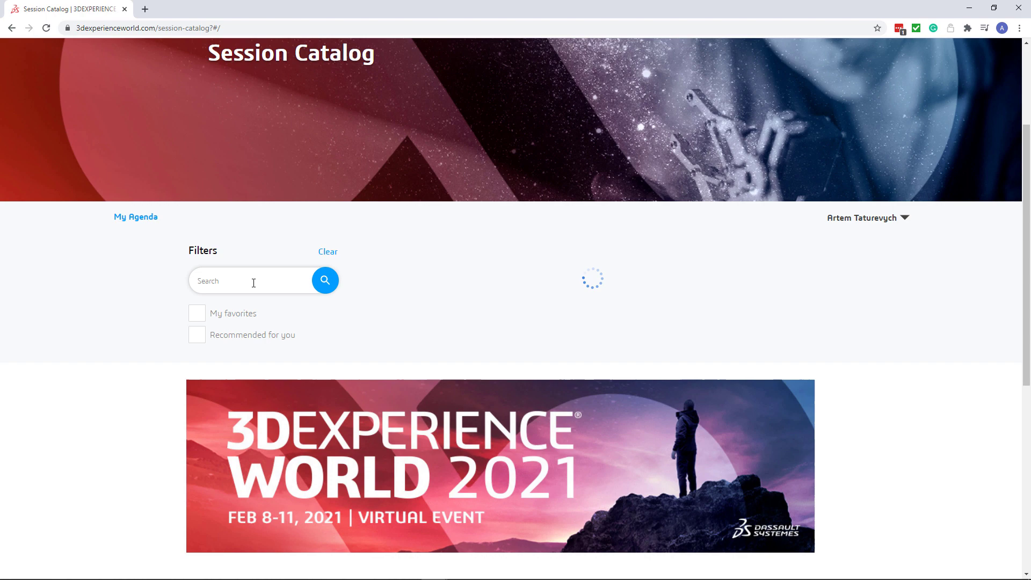
Search the catalog for 'xarial' and choose the Macros and API session
{"action": "type", "text": "xarial"}
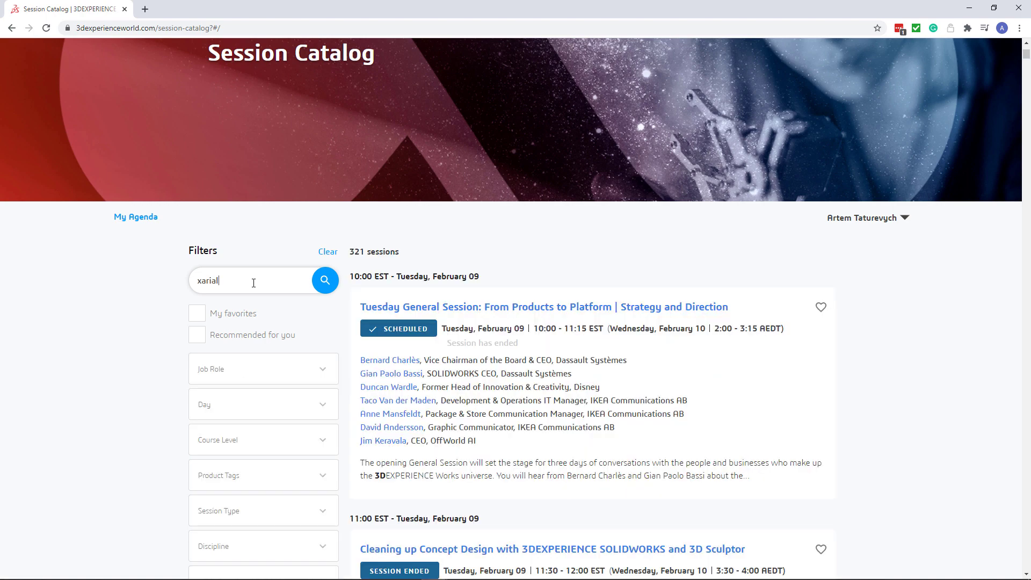
{"action": "left_click", "coordinate": [324, 280]}
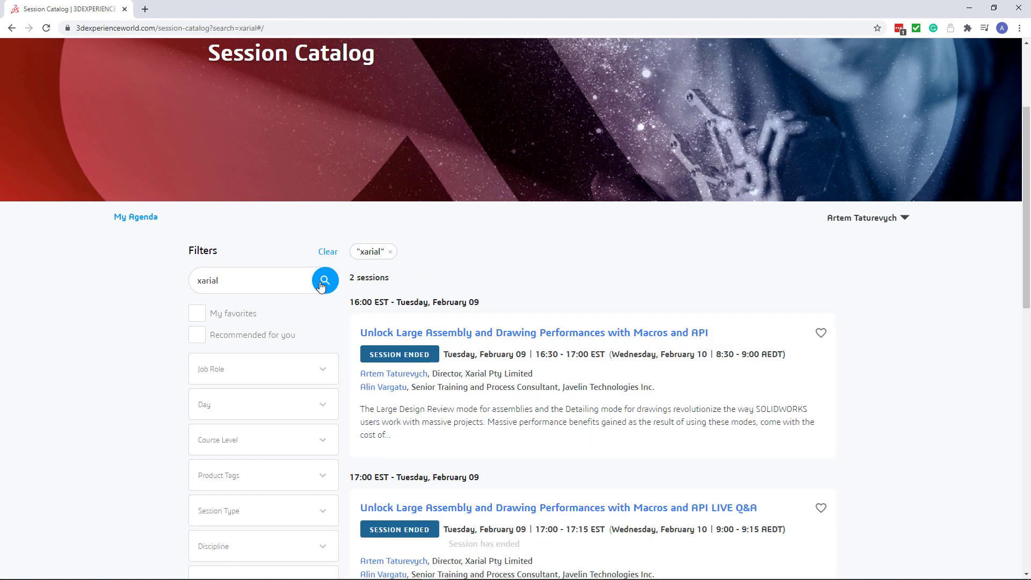
{"action": "left_click", "coordinate": [534, 332]}
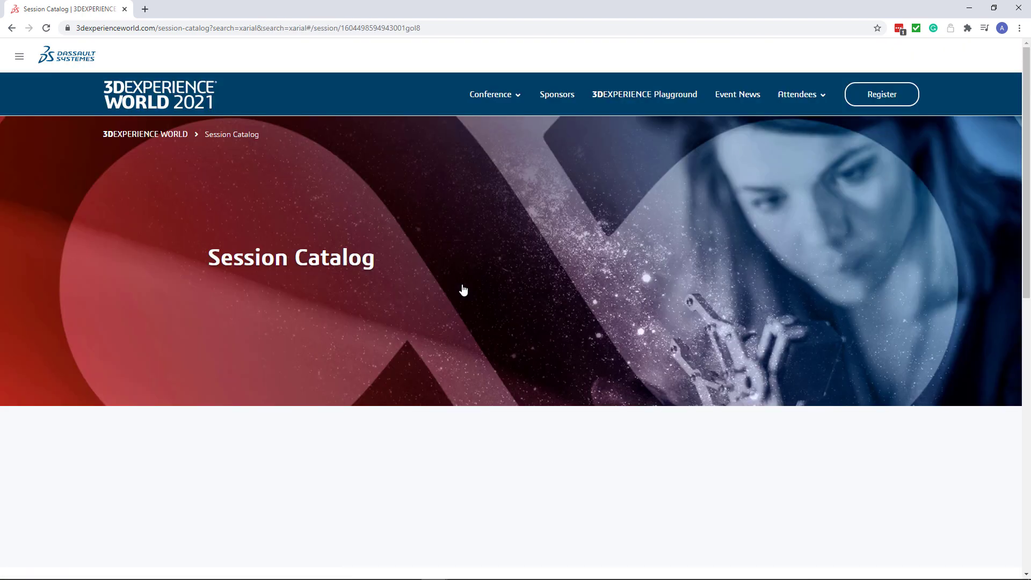
Check the non-loading video player, then return to the xarial search results
{"action": "scroll", "scroll_direction": "down", "scroll_amount": 3}
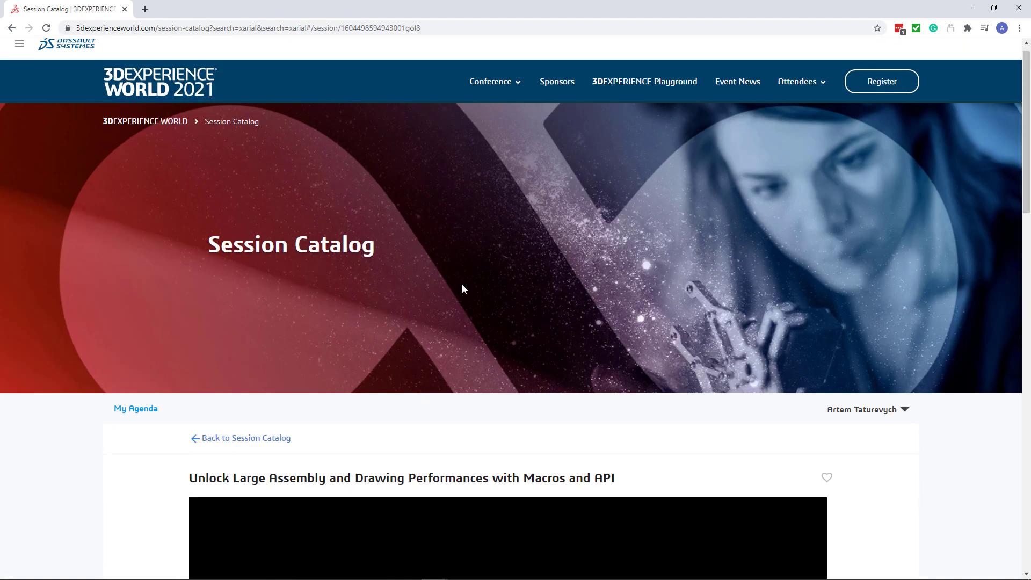
{"action": "scroll", "scroll_direction": "down", "scroll_amount": 3}
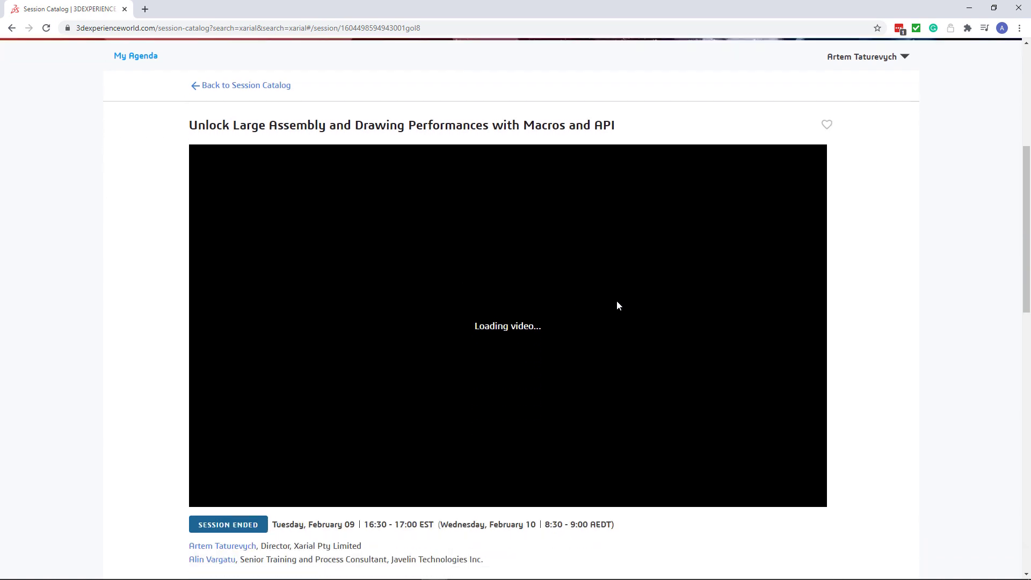
{"action": "mouse_move", "coordinate": [321, 156]}
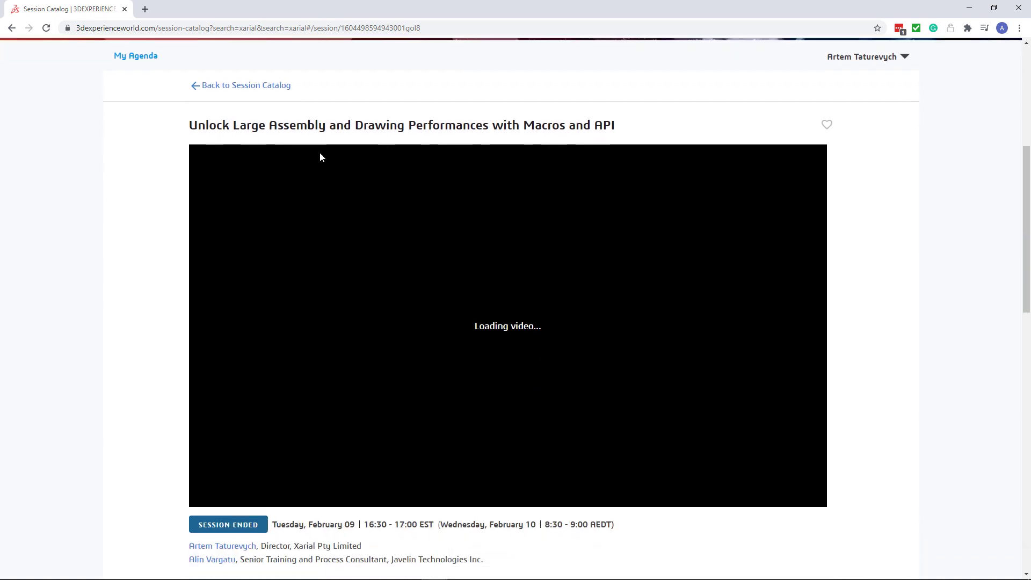
{"action": "left_click", "coordinate": [244, 85]}
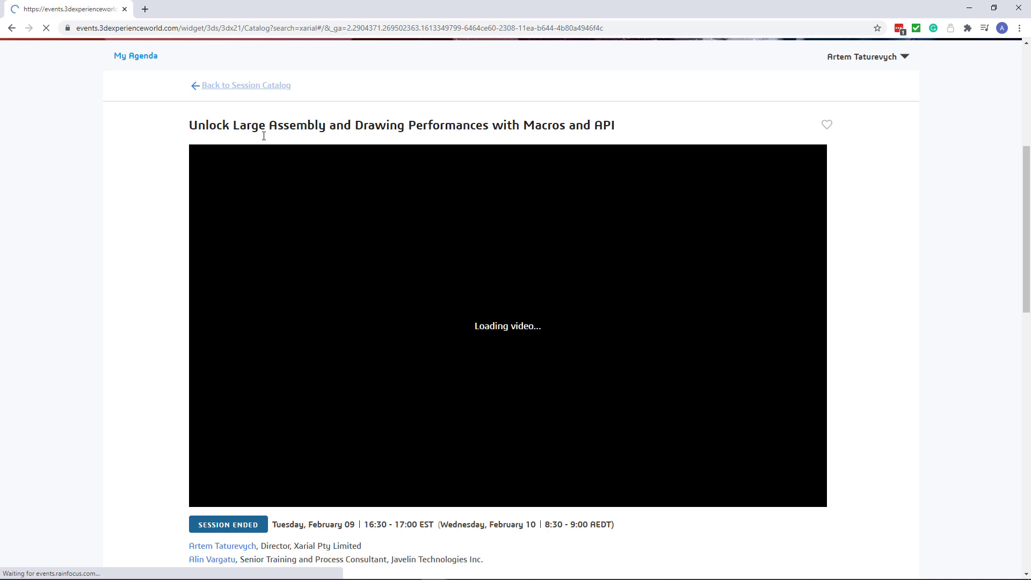
{"action": "left_click", "coordinate": [245, 85]}
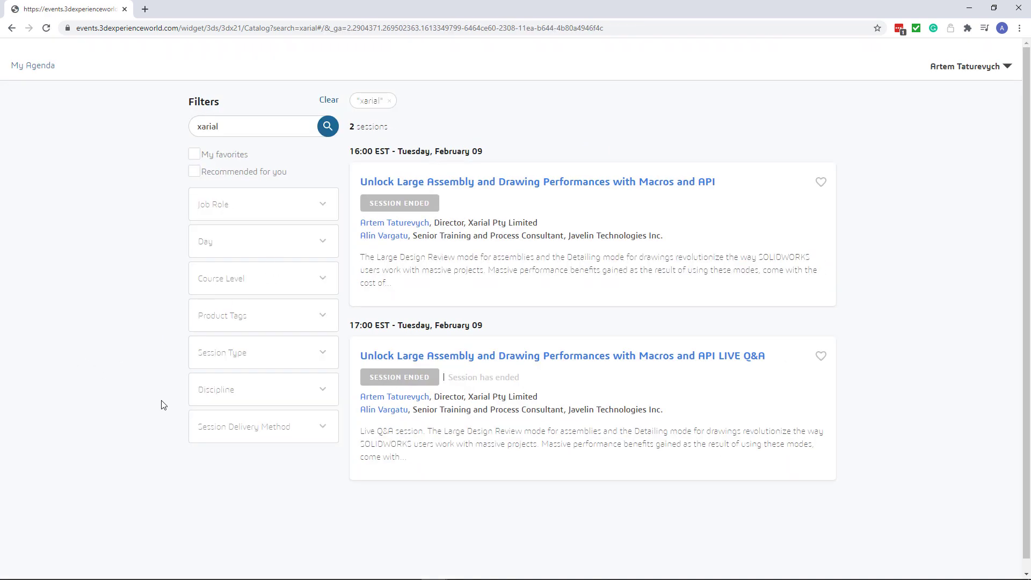
Filter by On Demand delivery, find no xarial matches, and go back to the home page
{"action": "left_click", "coordinate": [263, 426]}
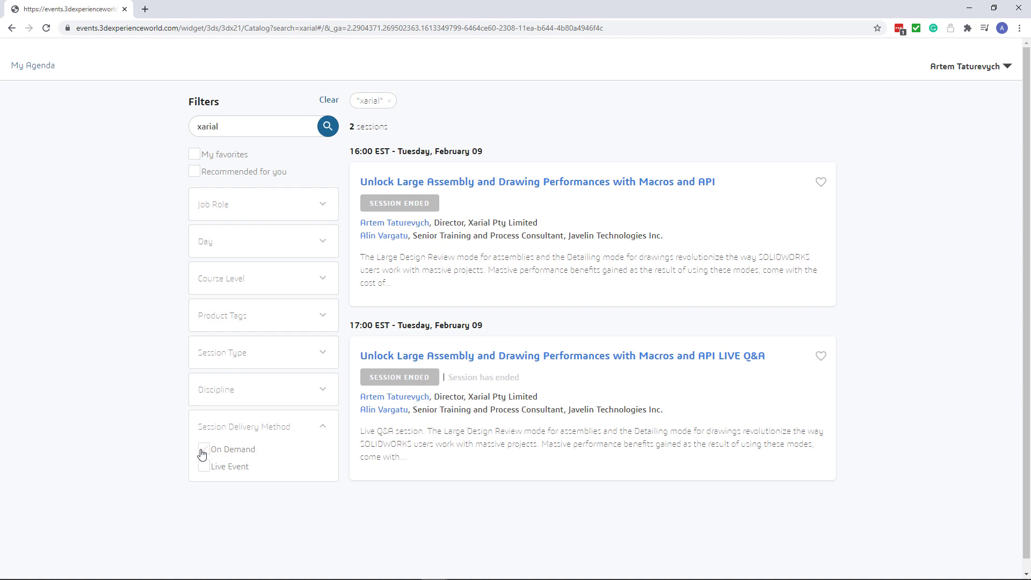
{"action": "left_click", "coordinate": [204, 449]}
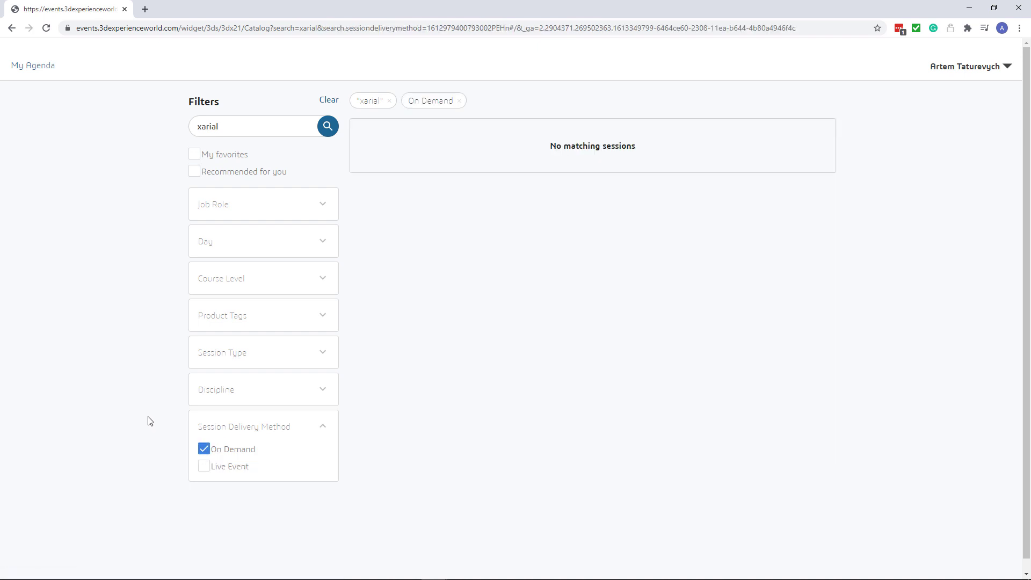
{"action": "mouse_move", "coordinate": [390, 105]}
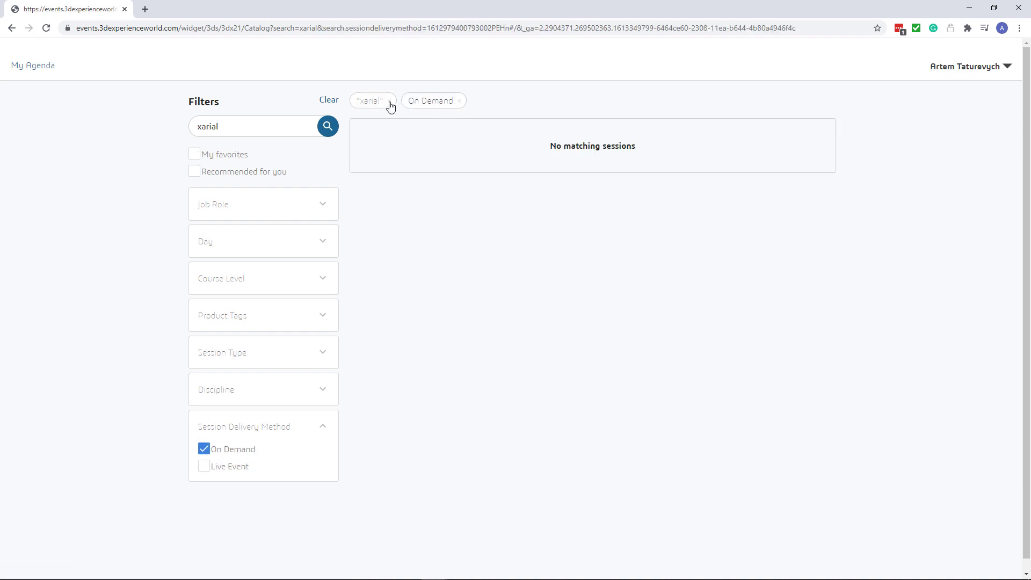
{"action": "left_click", "coordinate": [390, 100]}
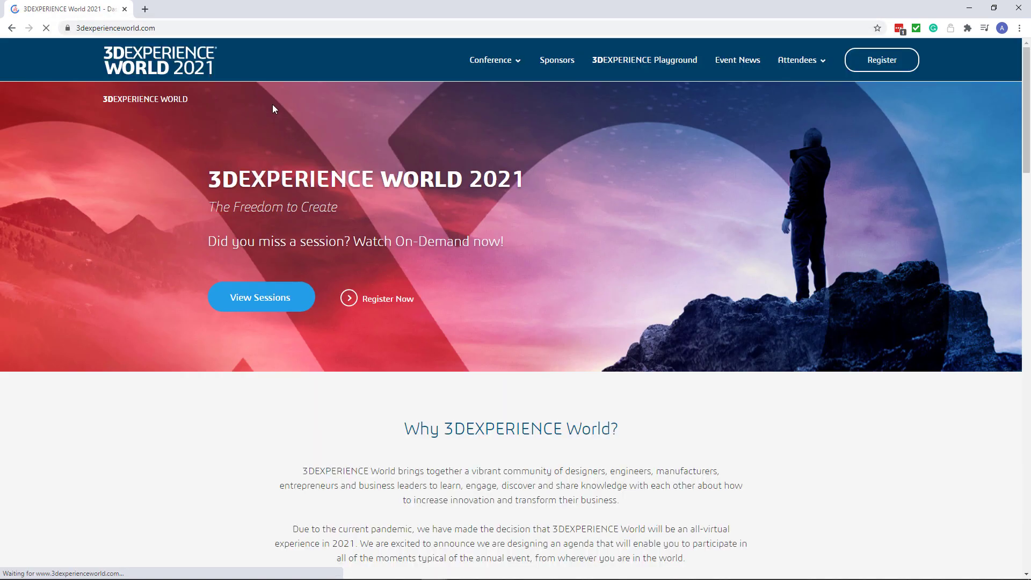
Enter the attendee portal via View Sessions and reach Agenda > Session Catalog search
{"action": "left_click", "coordinate": [260, 297]}
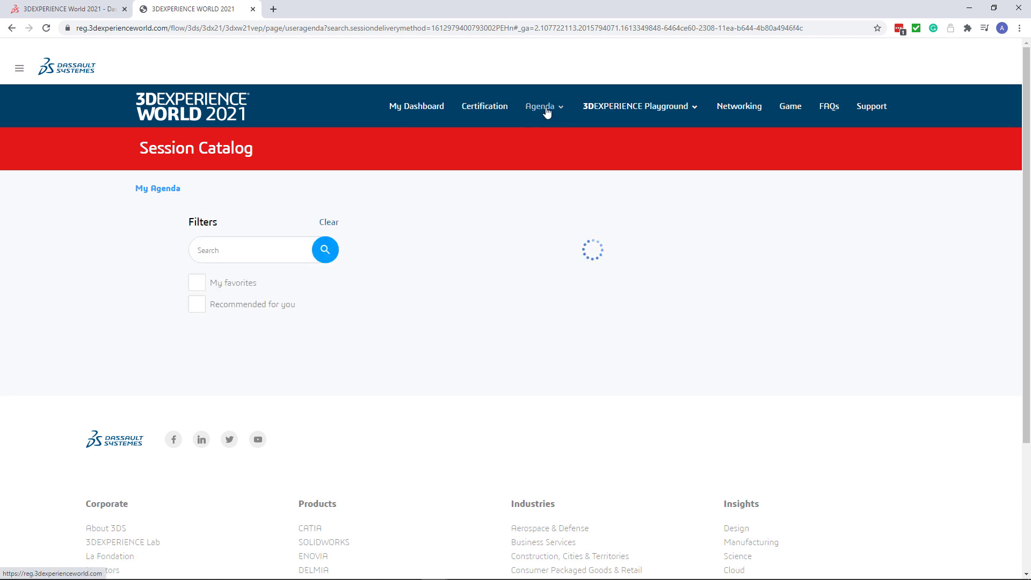
{"action": "left_click", "coordinate": [540, 106]}
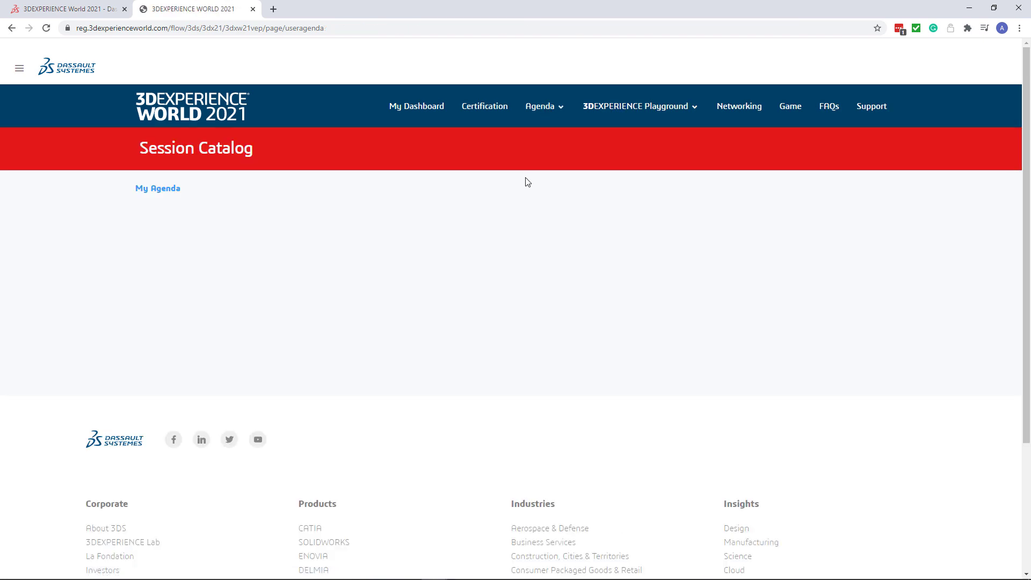
{"action": "left_click", "coordinate": [157, 188]}
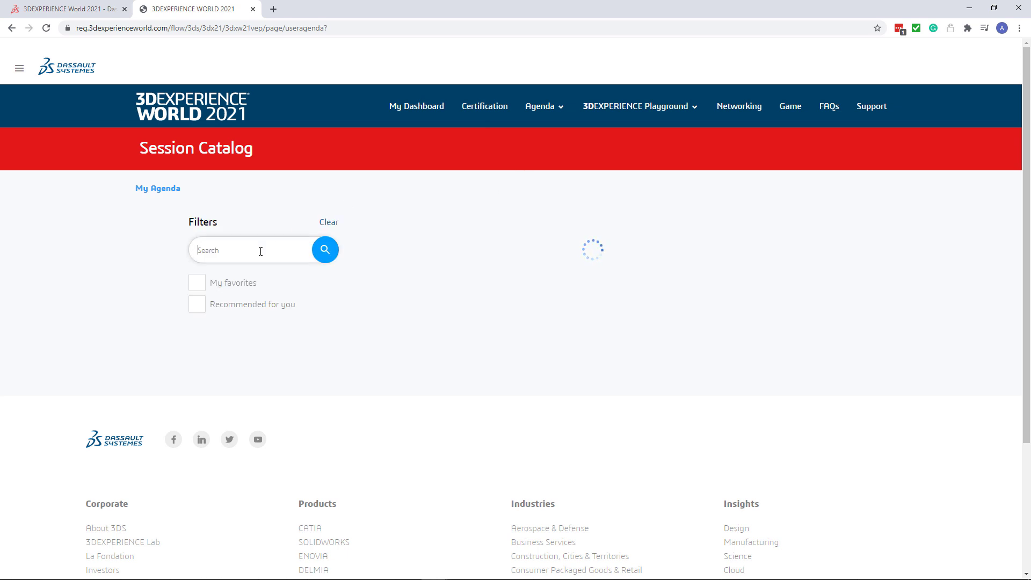
Run the xarial search, confirm the On Demand Macros and API recording plays, and filter to On Demand
{"action": "left_click", "coordinate": [324, 249]}
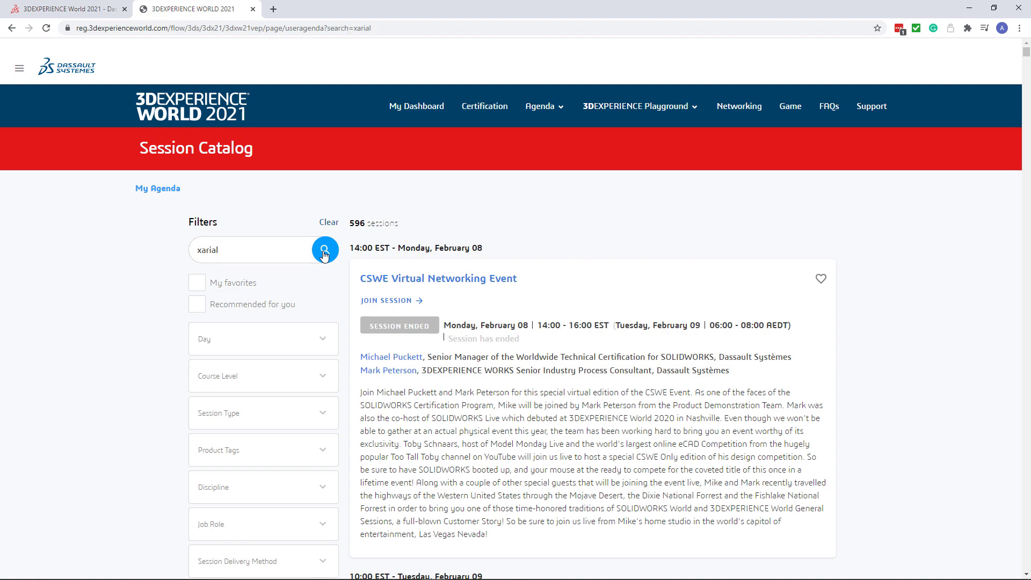
{"action": "left_click", "coordinate": [324, 250]}
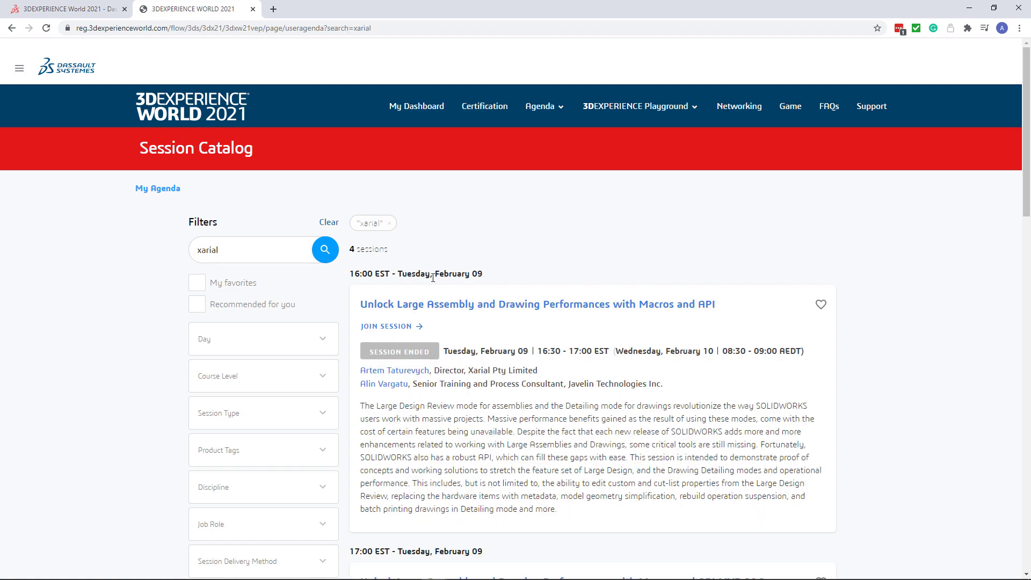
{"action": "scroll", "scroll_direction": "down", "scroll_amount": 3}
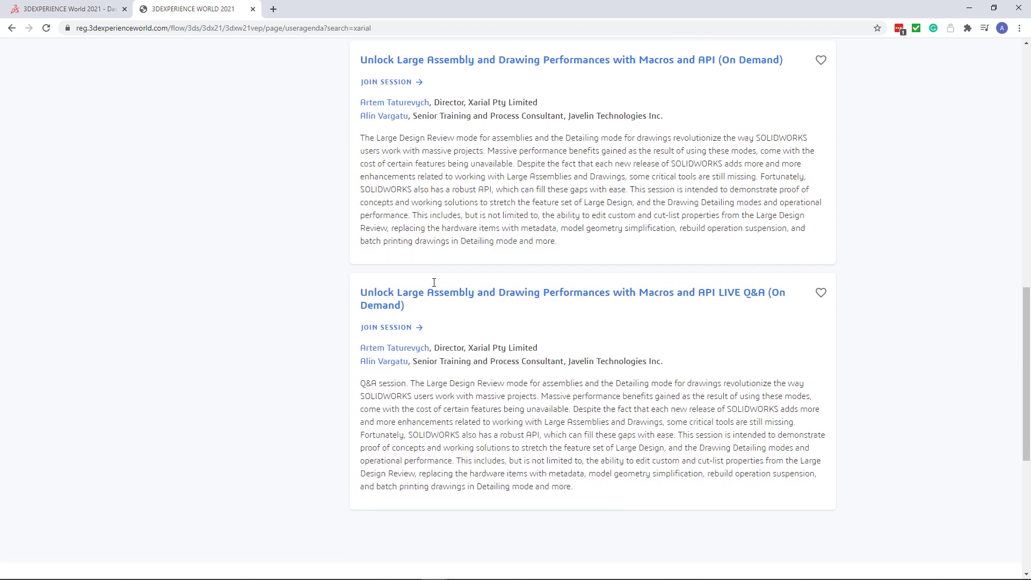
{"action": "scroll", "scroll_direction": "up", "scroll_amount": 3}
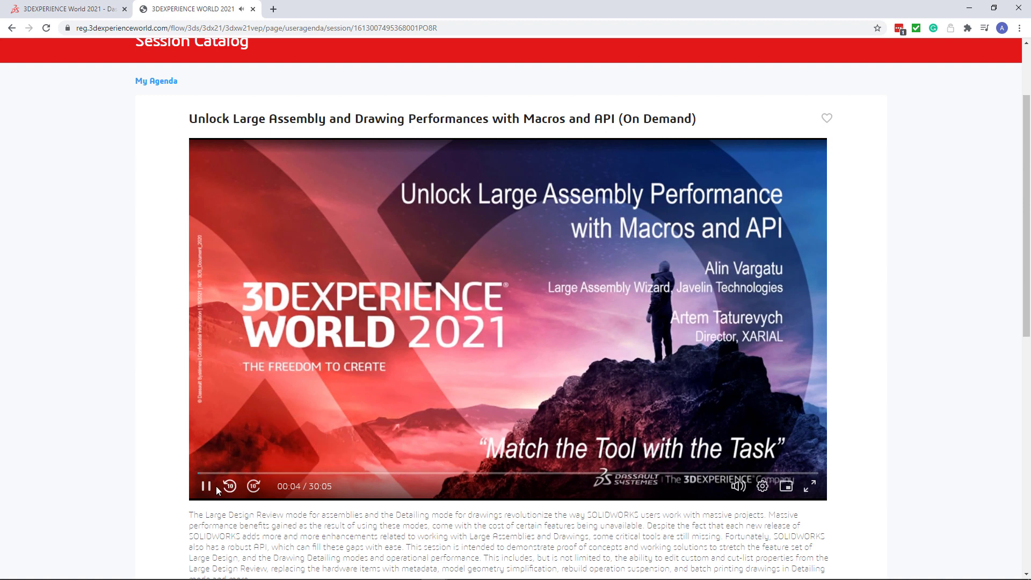
{"action": "scroll", "scroll_direction": "up", "scroll_amount": 3}
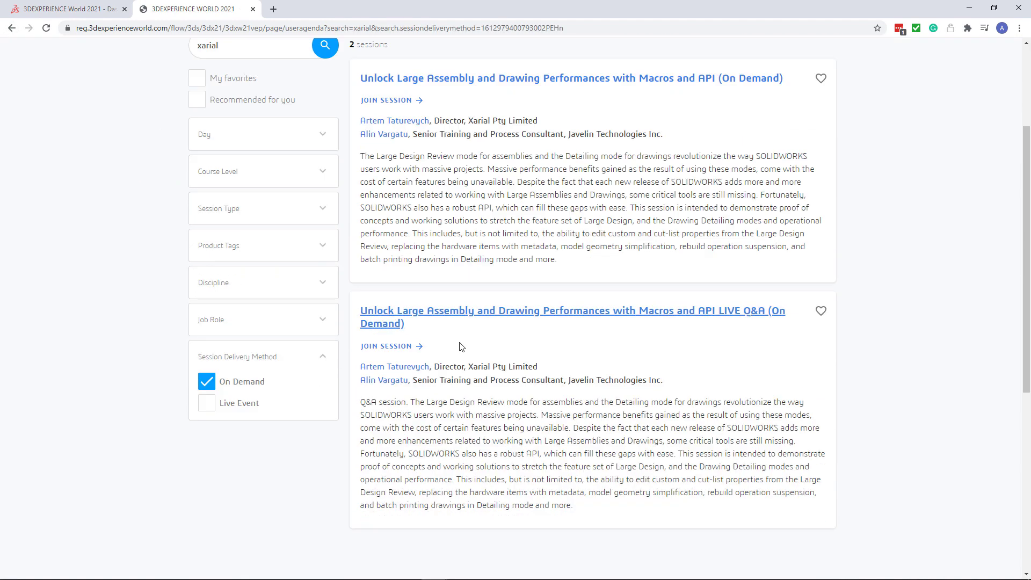
Start the LIVE Q&A on-demand 17-minute recording and pause it a few seconds in
{"action": "left_click", "coordinate": [573, 315]}
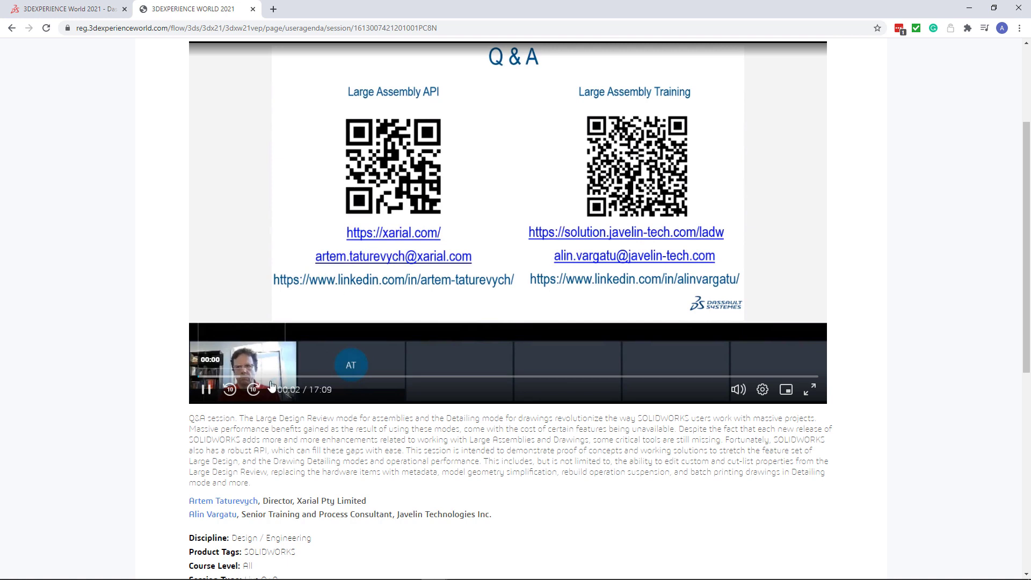
{"action": "left_click", "coordinate": [206, 389]}
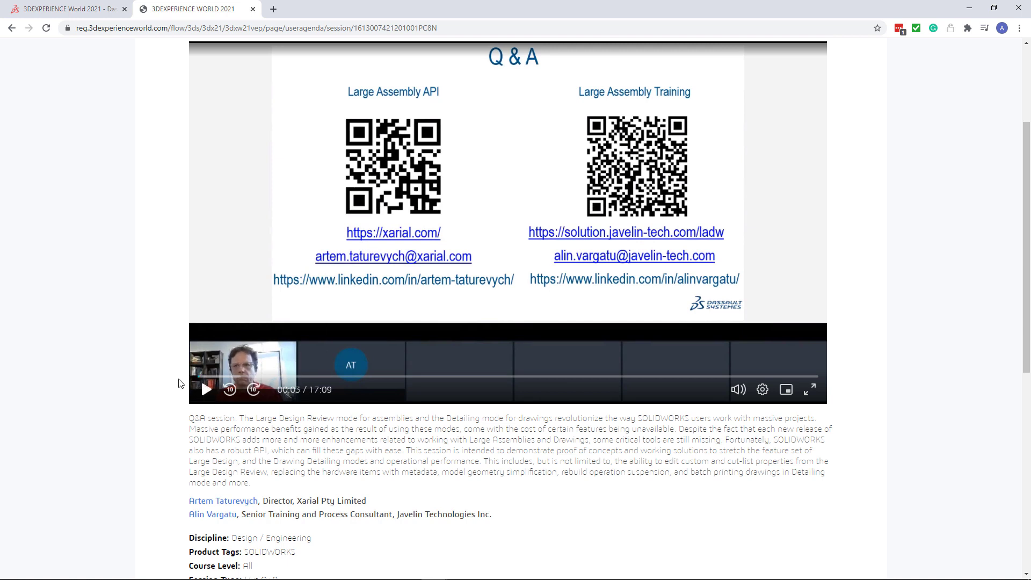